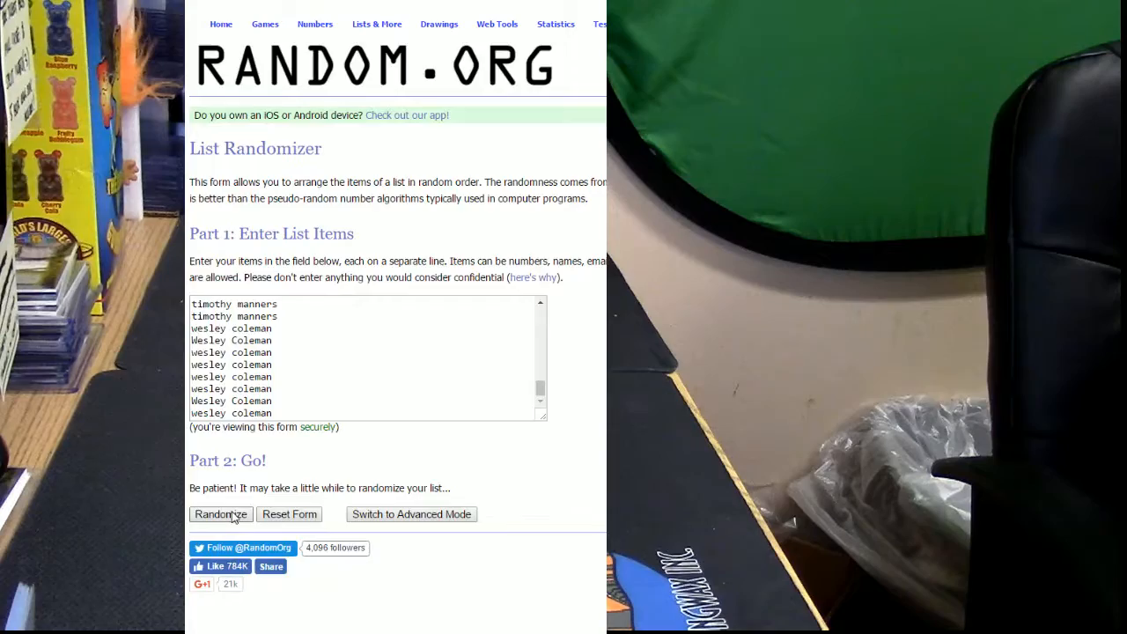
Shuffle the 60-name list with Randomize, then reshuffle it repeatedly with Again!
{"action": "left_click", "coordinate": [220, 515]}
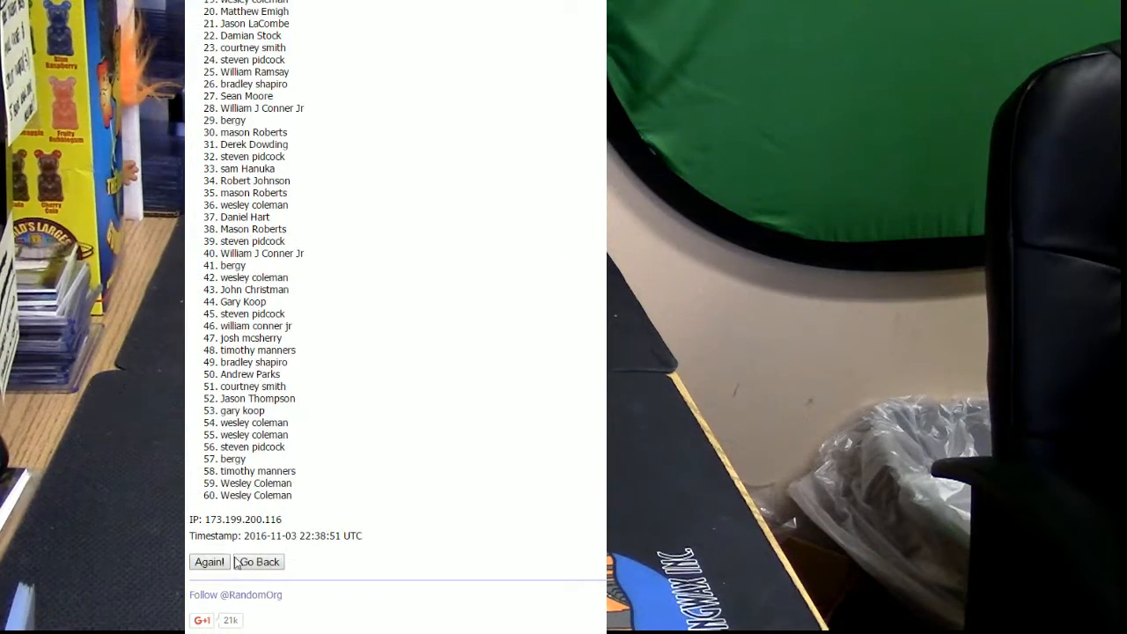
{"action": "left_click", "coordinate": [210, 562]}
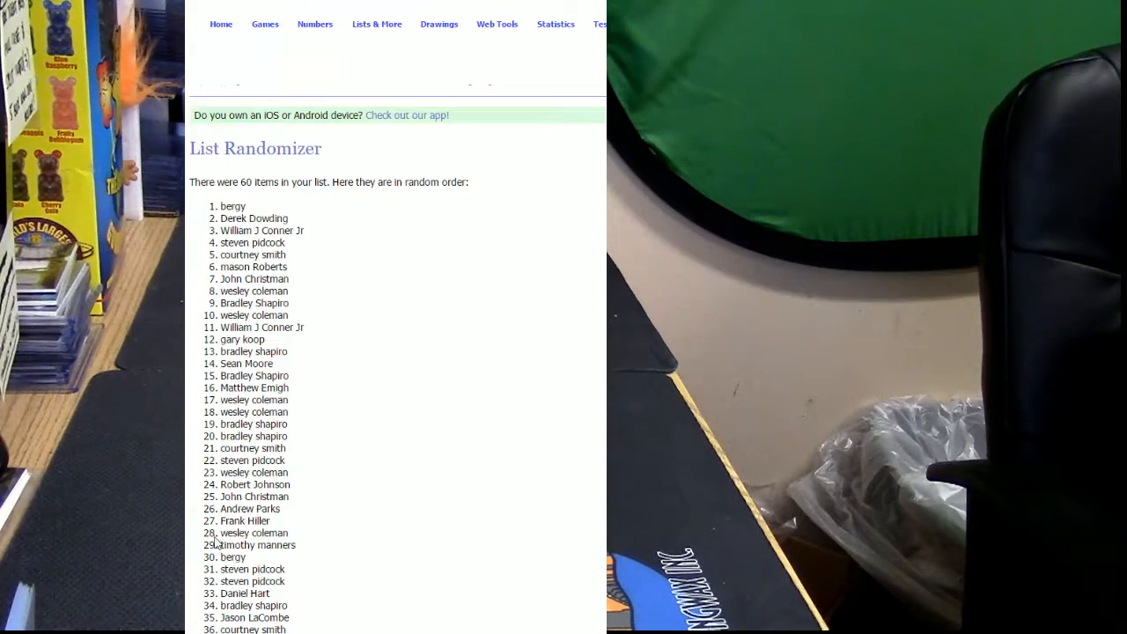
{"action": "scroll", "scroll_direction": "down", "scroll_amount": 3}
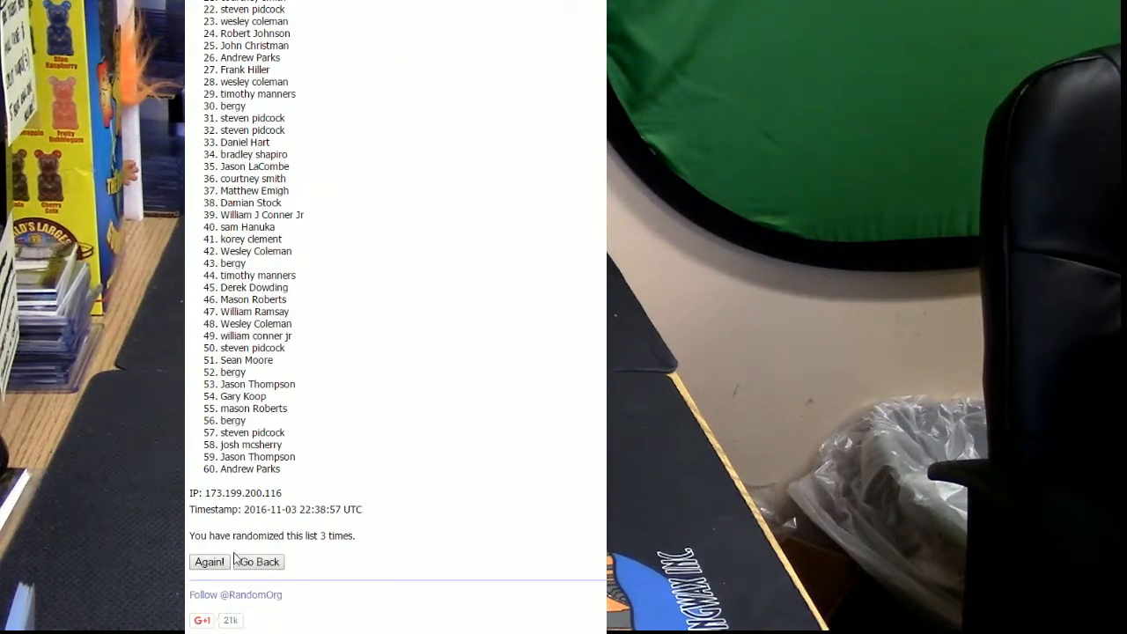
{"action": "left_click", "coordinate": [208, 562]}
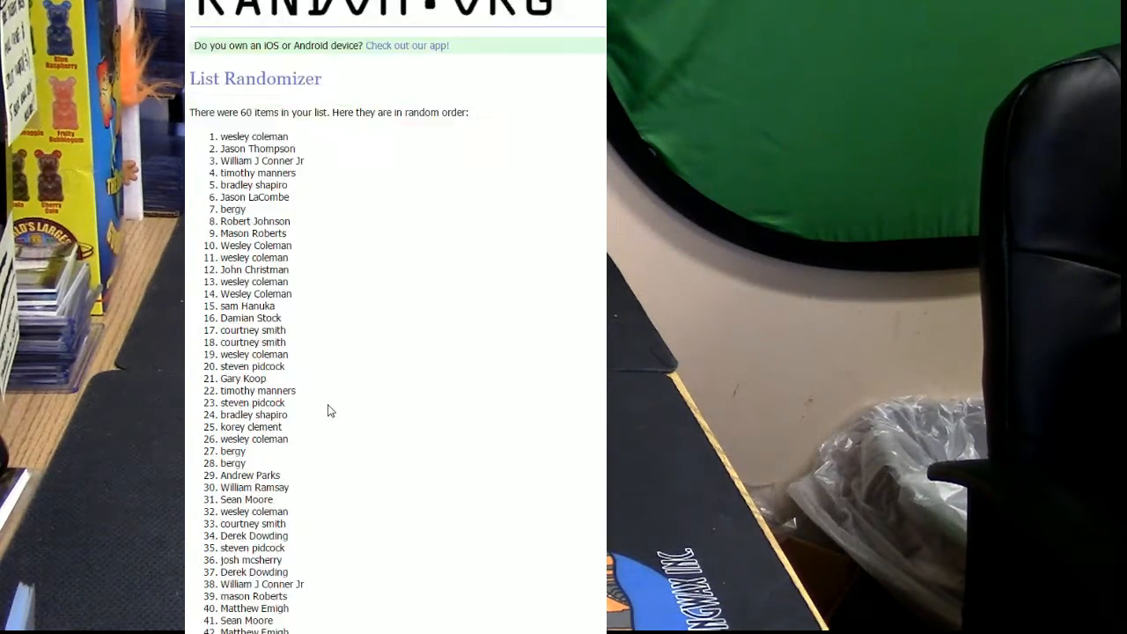
{"action": "scroll", "scroll_direction": "down", "scroll_amount": 3}
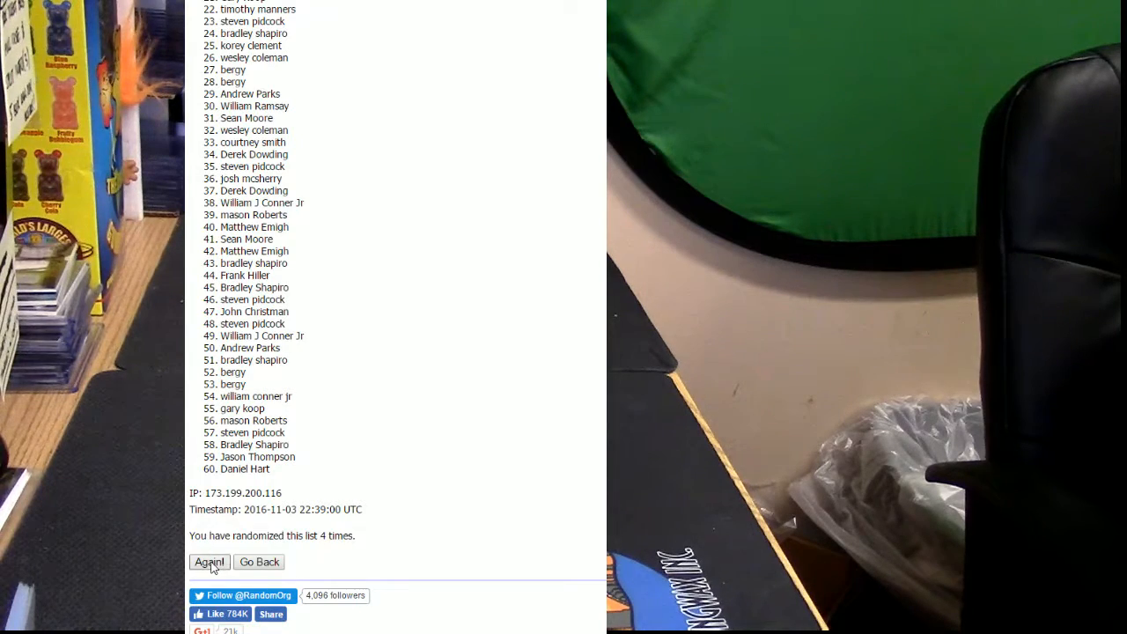
Reshuffle until the ninth randomization, then bring up options over the highlighted top three names.
{"action": "left_click", "coordinate": [209, 562]}
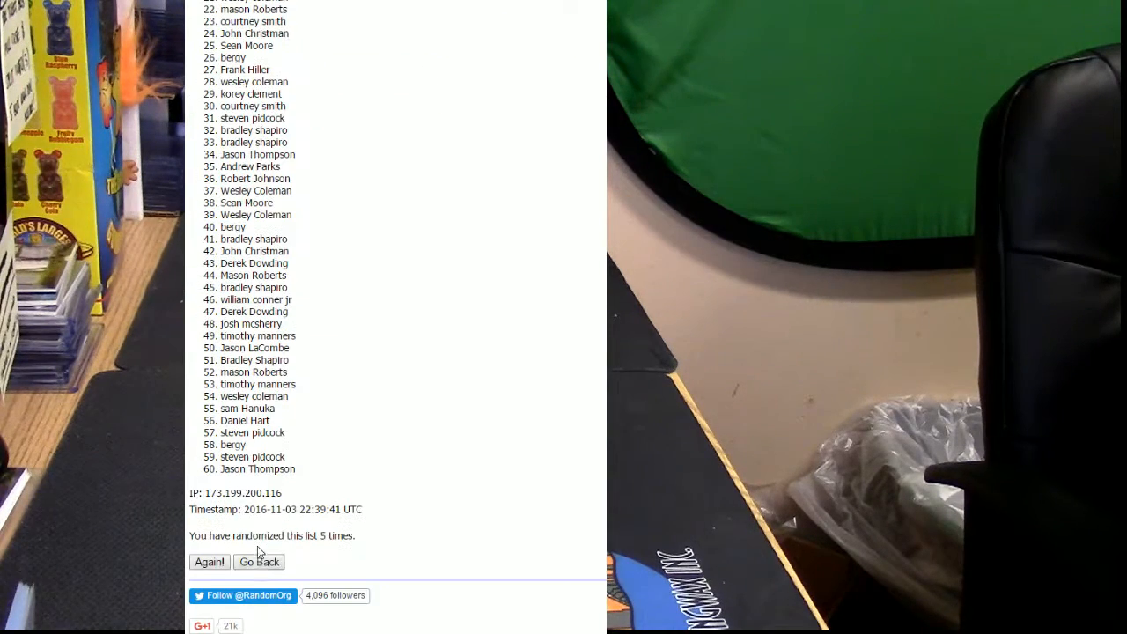
{"action": "left_click", "coordinate": [209, 562]}
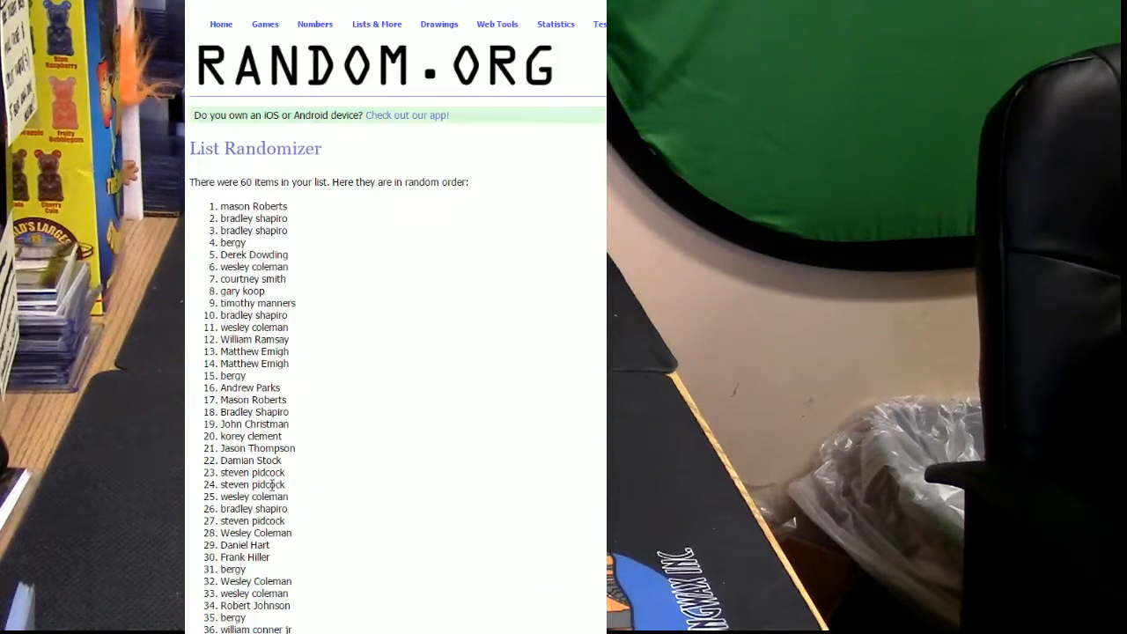
{"action": "scroll", "scroll_direction": "down", "scroll_amount": 3}
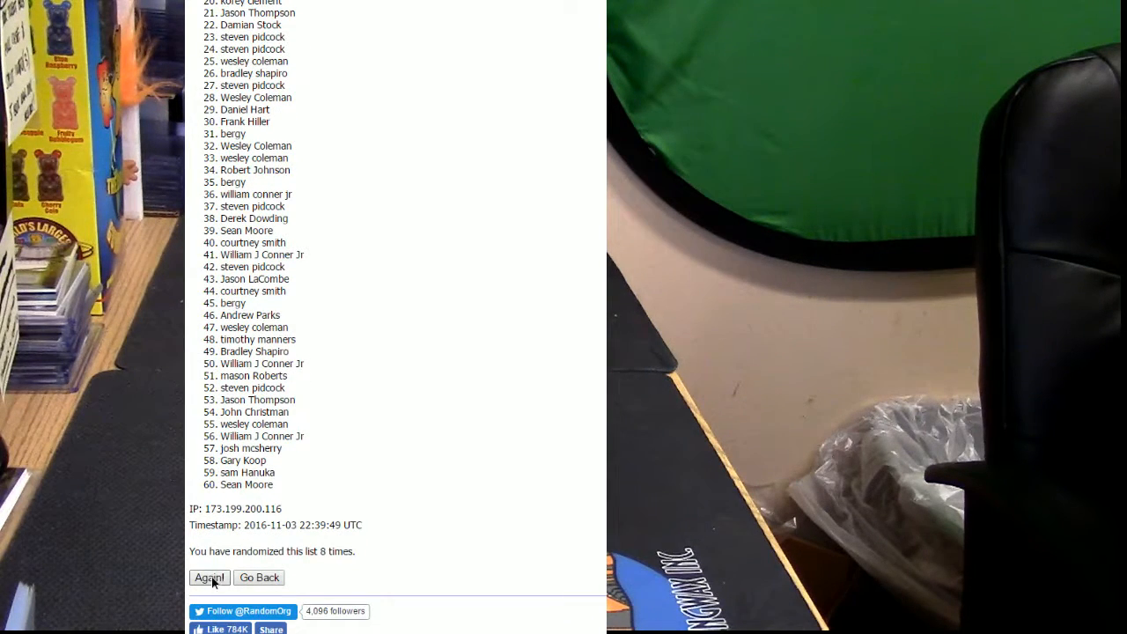
{"action": "left_click", "coordinate": [210, 578]}
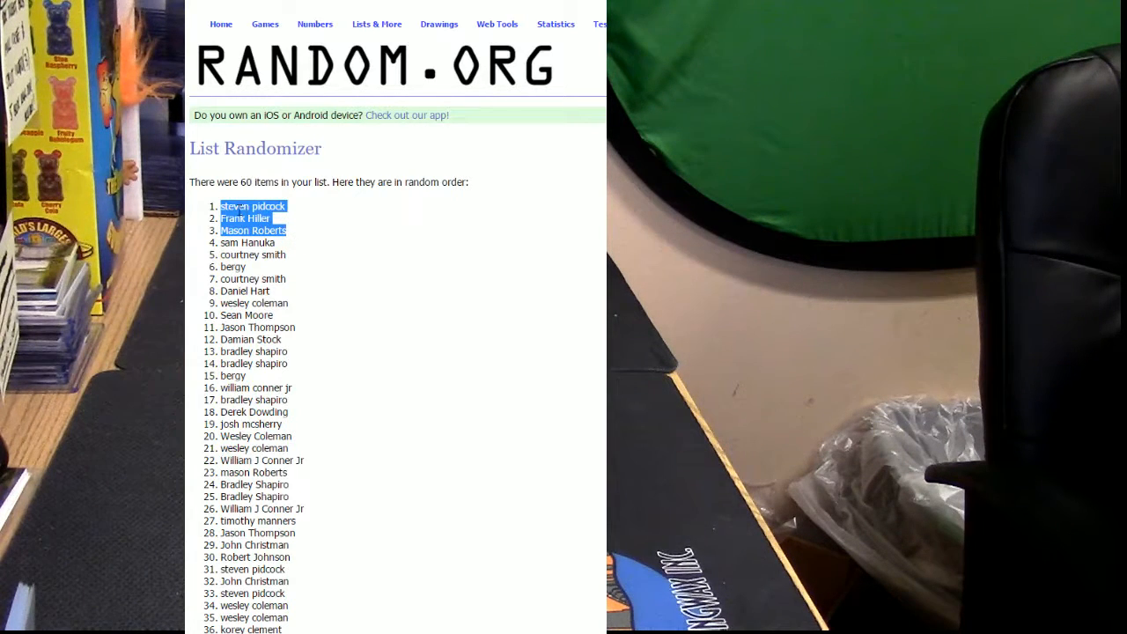
{"action": "right_click", "coordinate": [244, 215]}
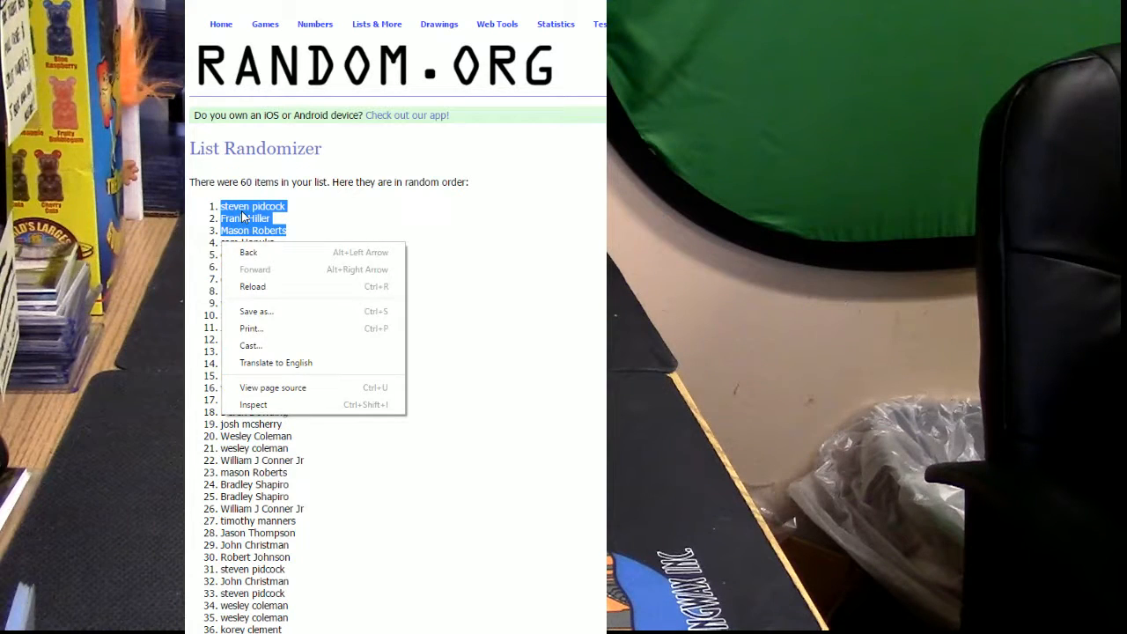